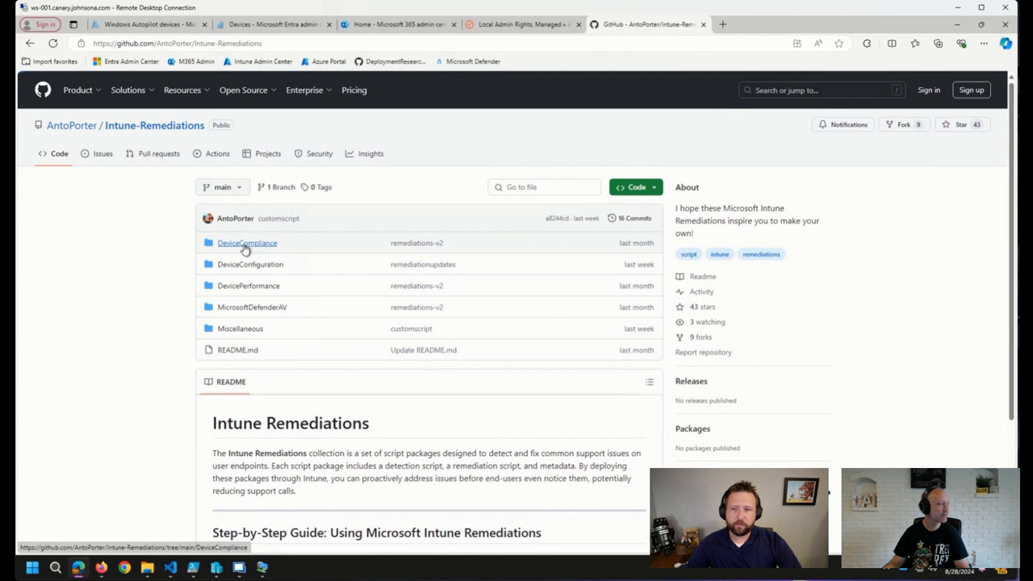
Step: Show the DeviceCompliance folder of the Intune-Remediations repository listing its scripts
click(247, 242)
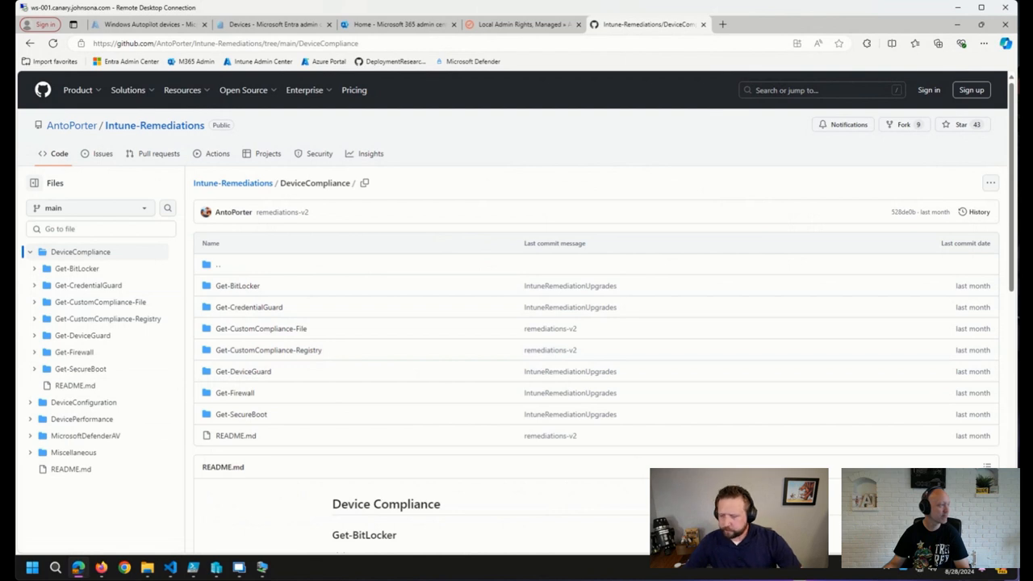
mouse_move(137, 410)
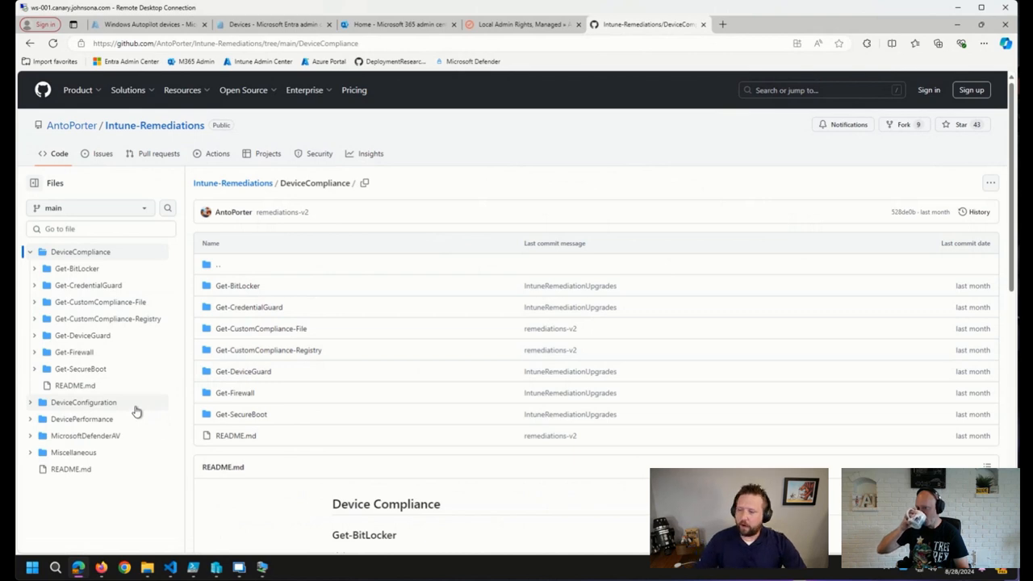
mouse_move(132, 419)
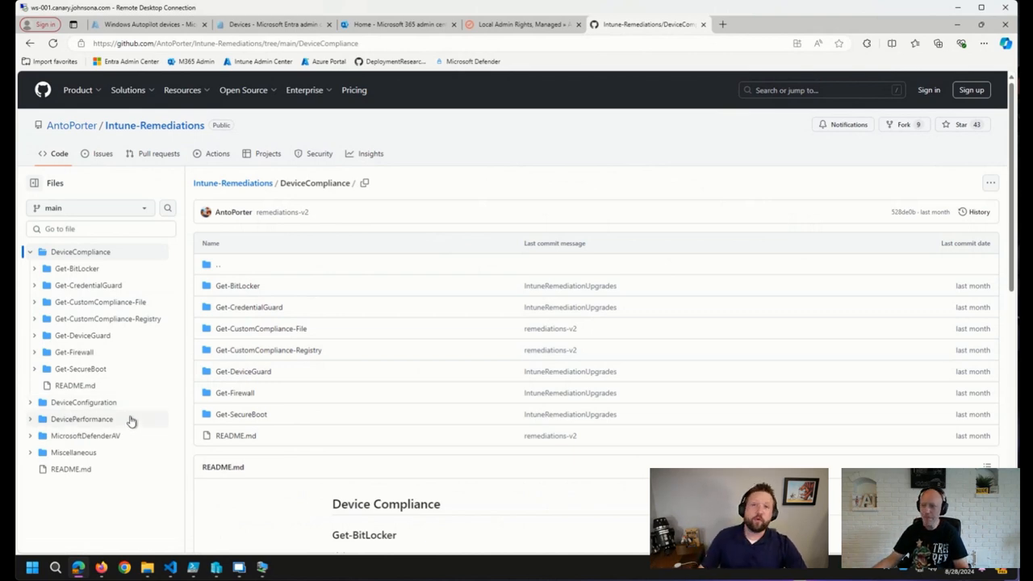
mouse_move(97, 463)
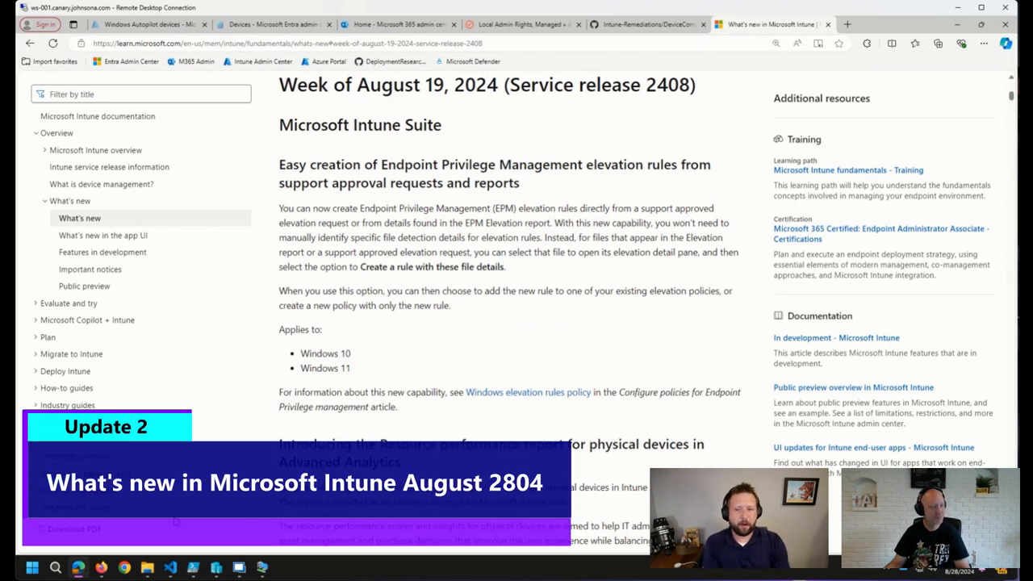
Step: Read down the Intune 2408 release notes through App management to the Management Extension logs section
scroll(down, 3)
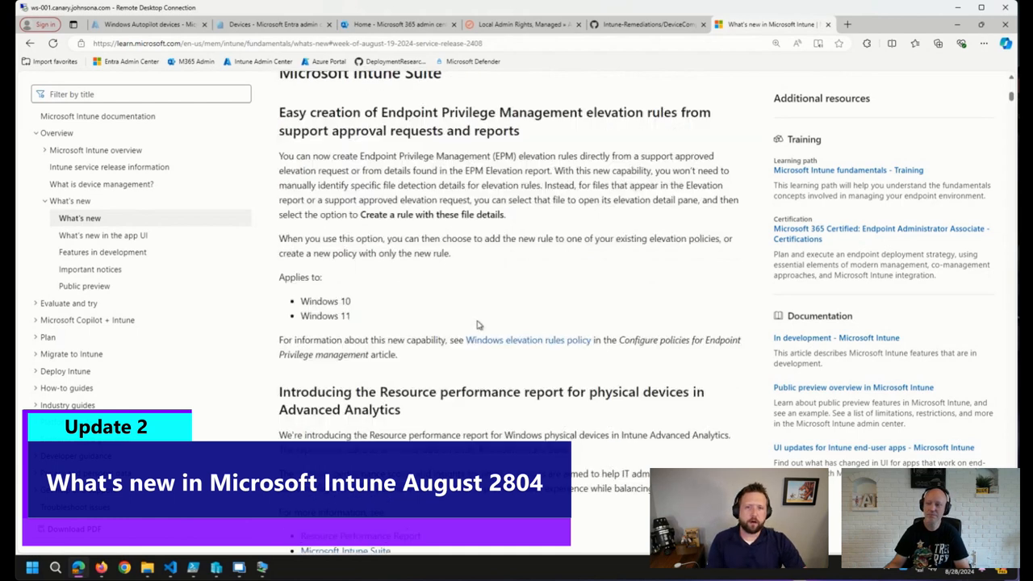
scroll(down, 3)
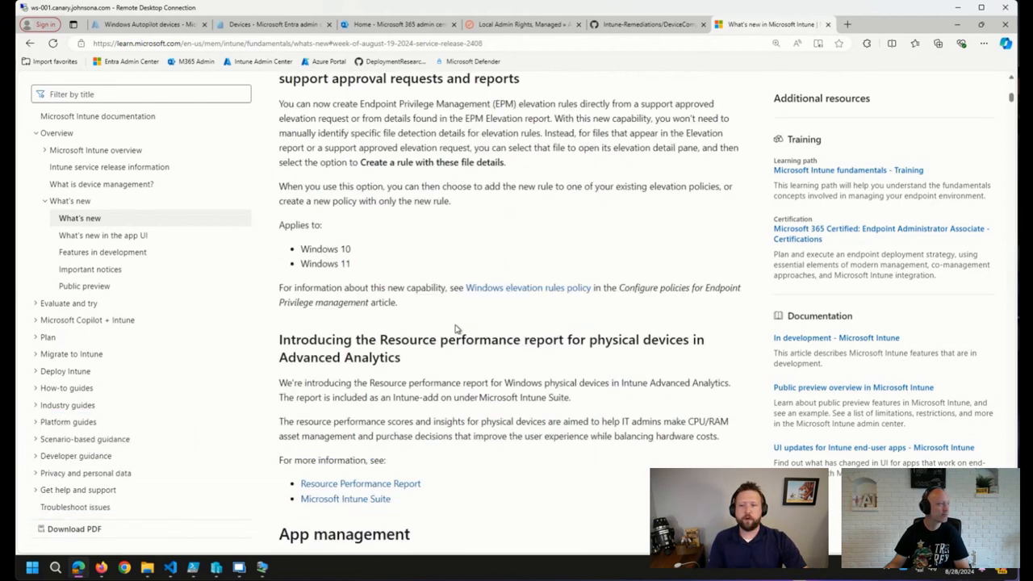
scroll(down, 3)
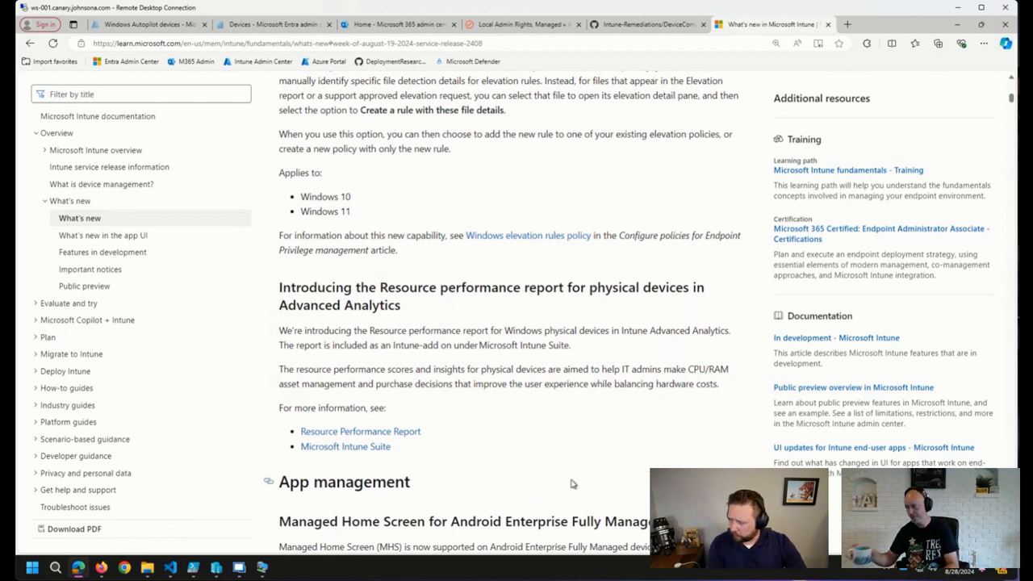
scroll(down, 3)
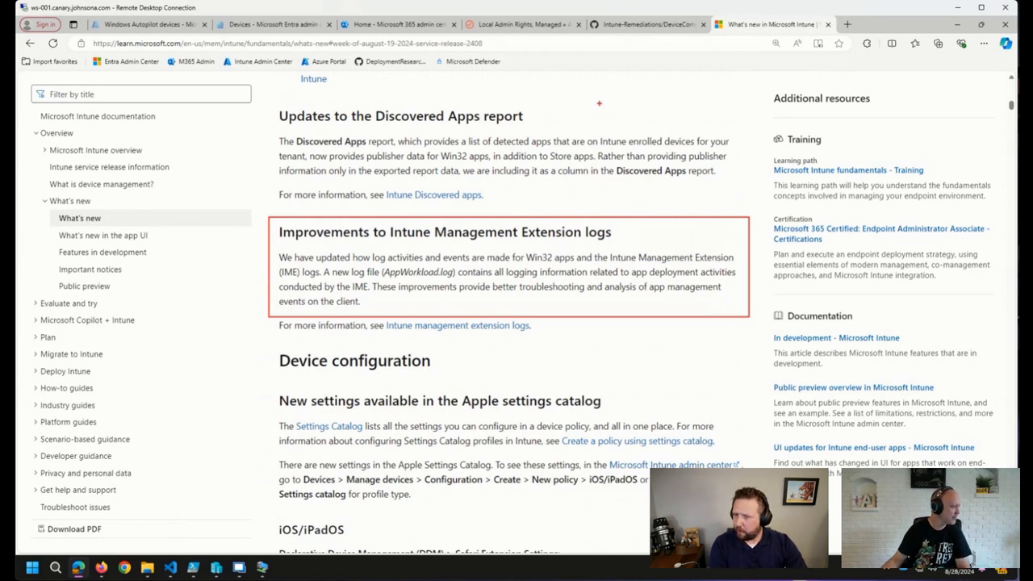
mouse_move(339, 384)
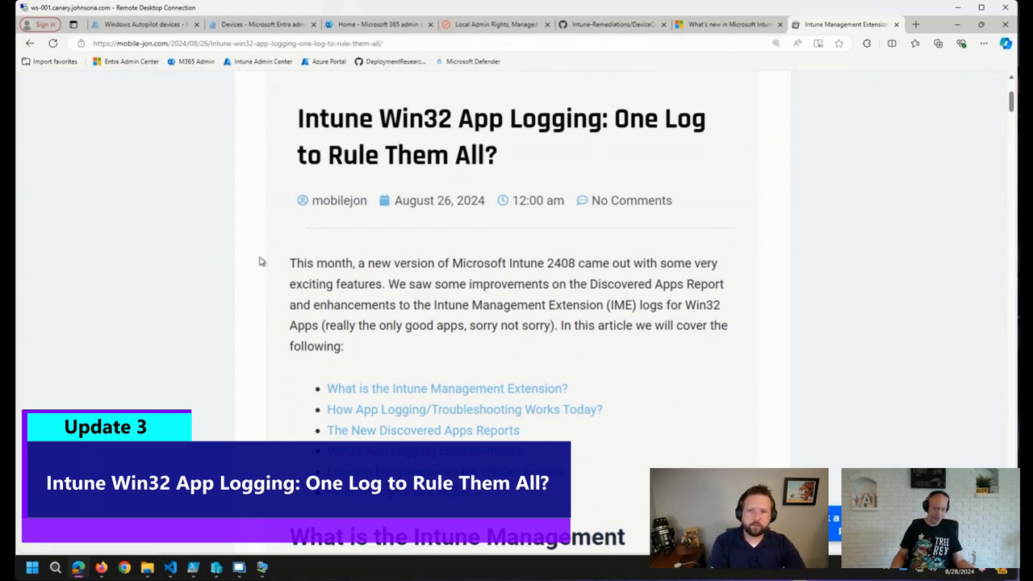
Step: Skim the Win32 app logging article's introduction, then return to the Intune what's new notes
scroll(down, 3)
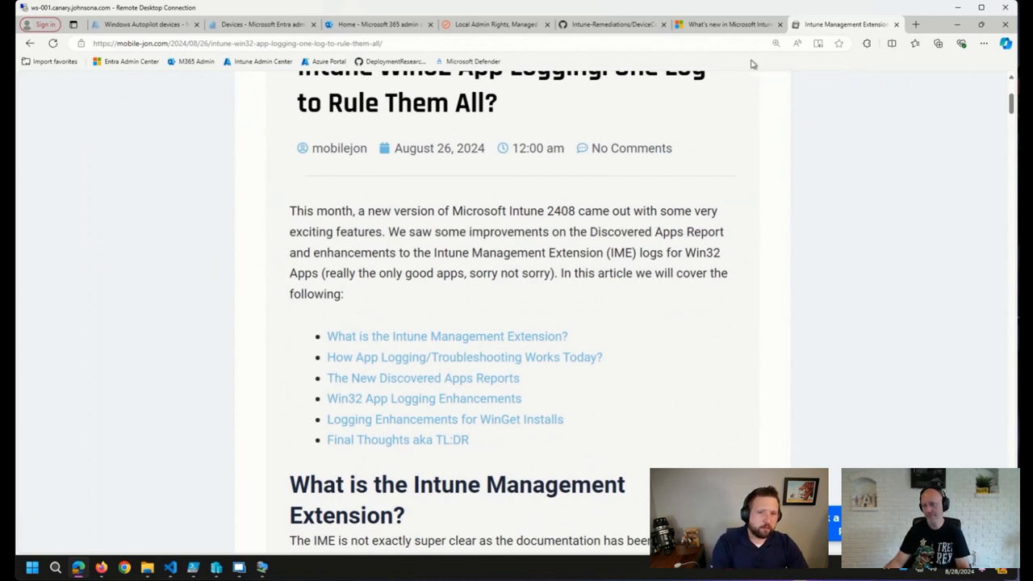
mouse_move(597, 119)
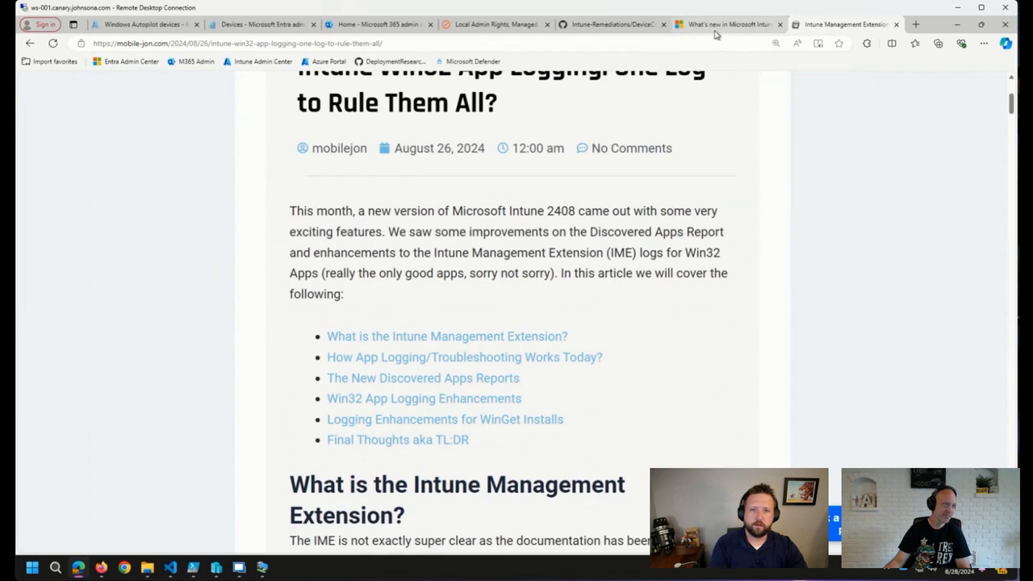
click(723, 24)
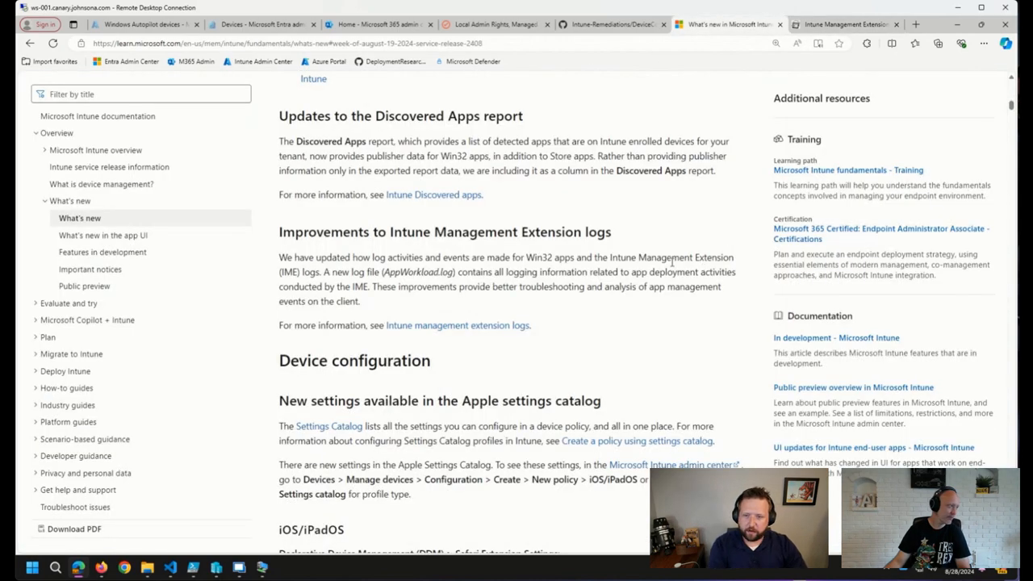
Step: Read through Device enrollment and the cpuArchitecture filter, then move to the Patch Tuesday CrowdStrike article
scroll(down, 3)
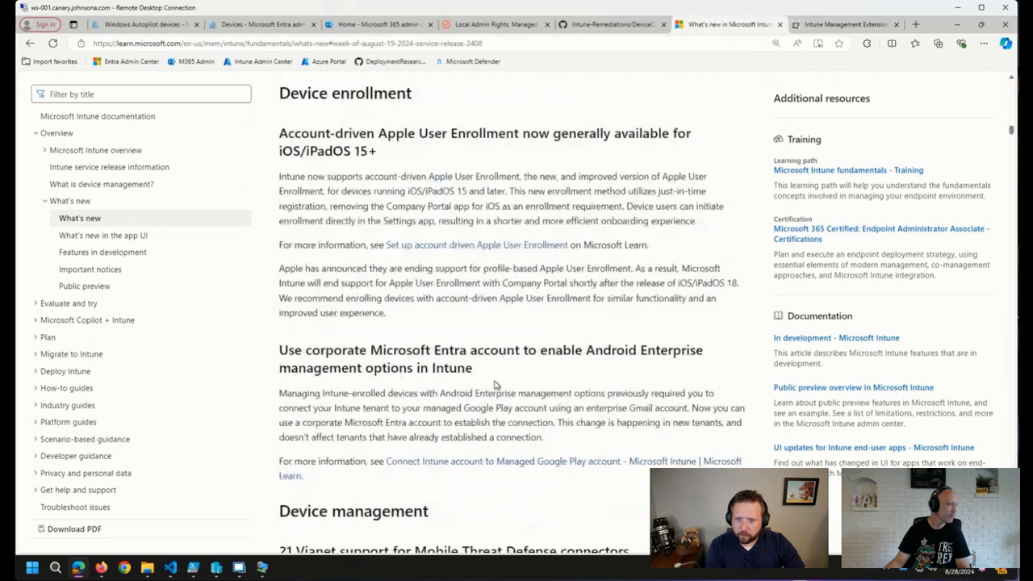
scroll(down, 3)
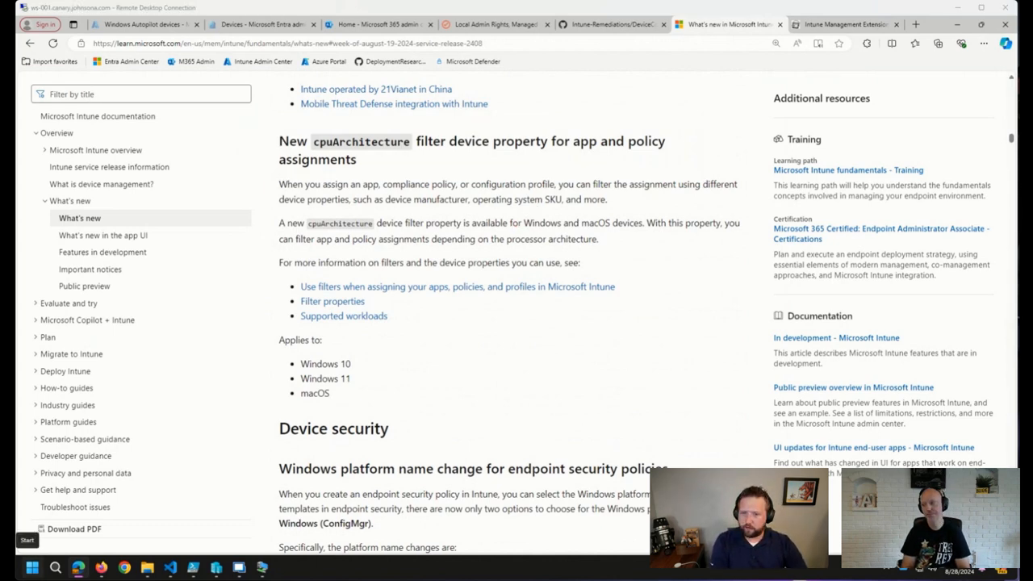
click(917, 24)
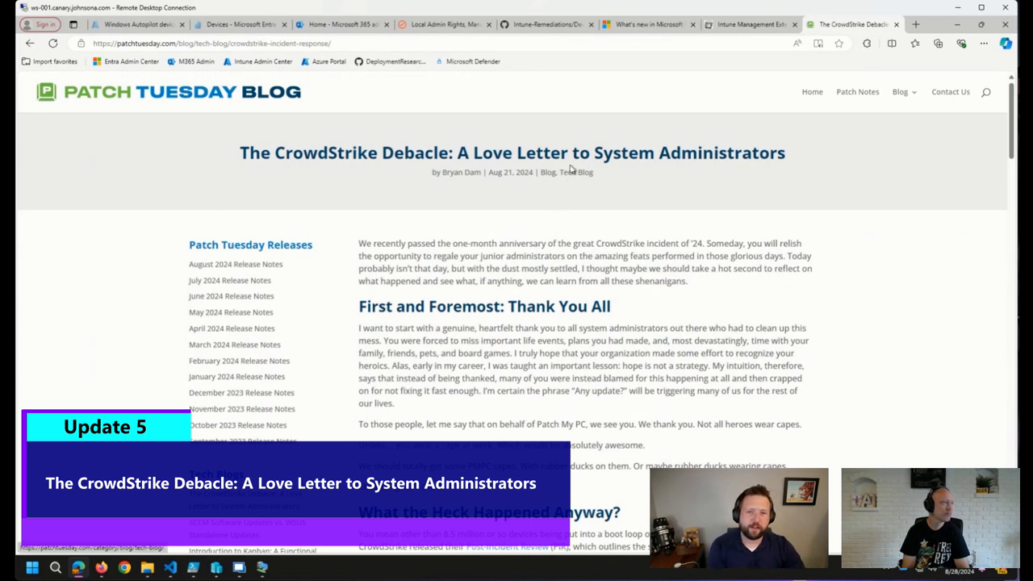
mouse_move(564, 213)
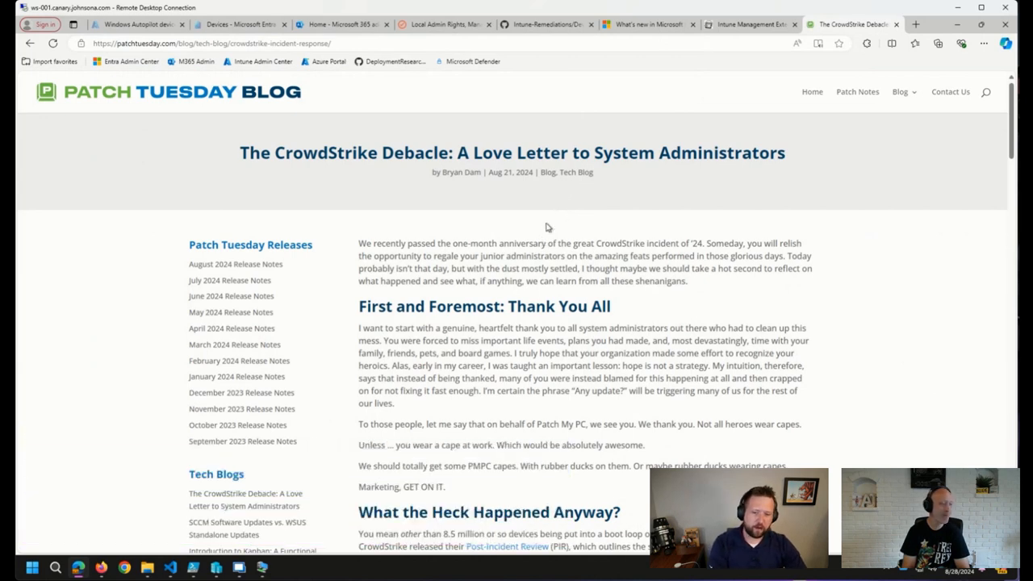
scroll(down, 3)
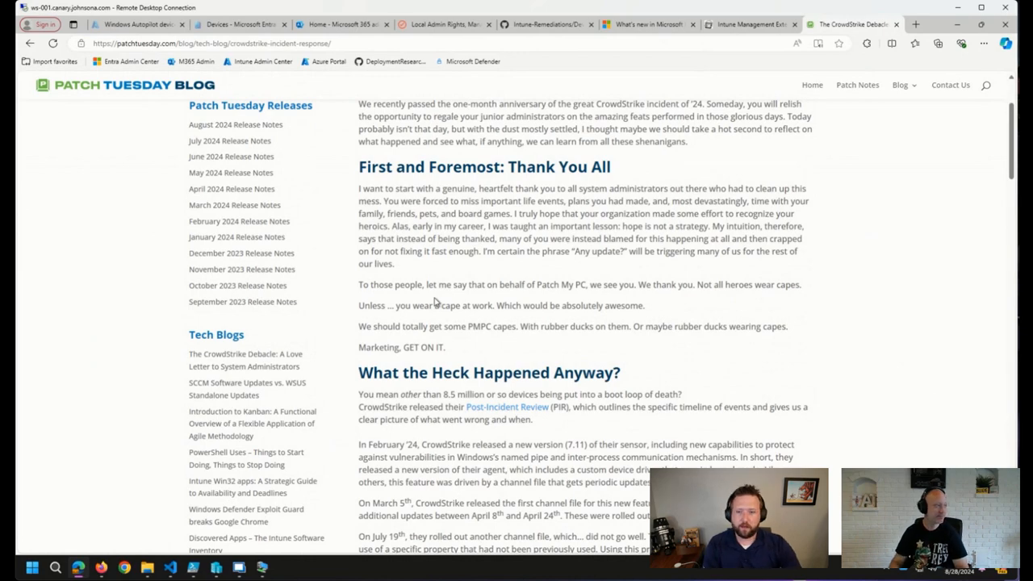
scroll(down, 3)
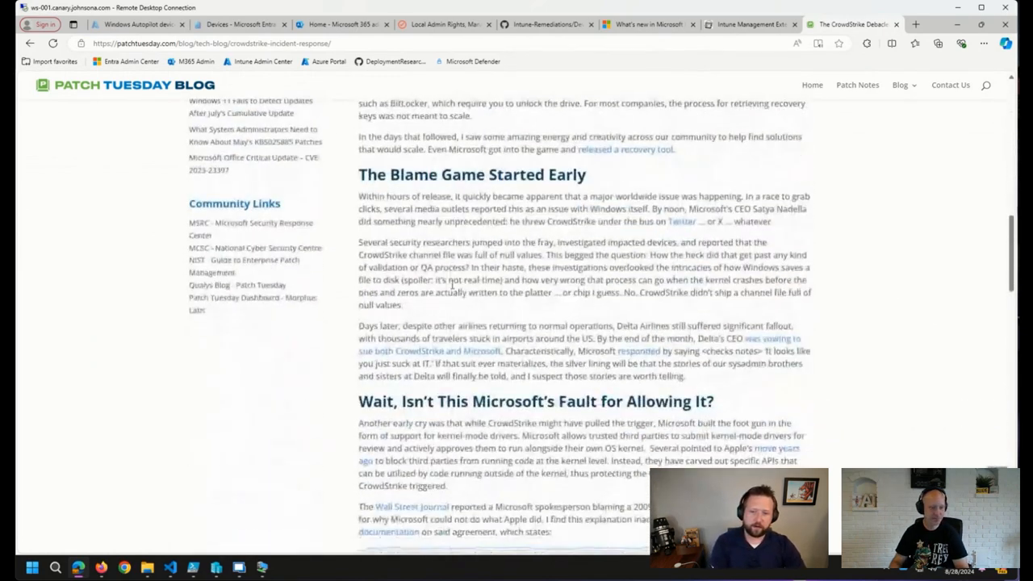
scroll(down, 3)
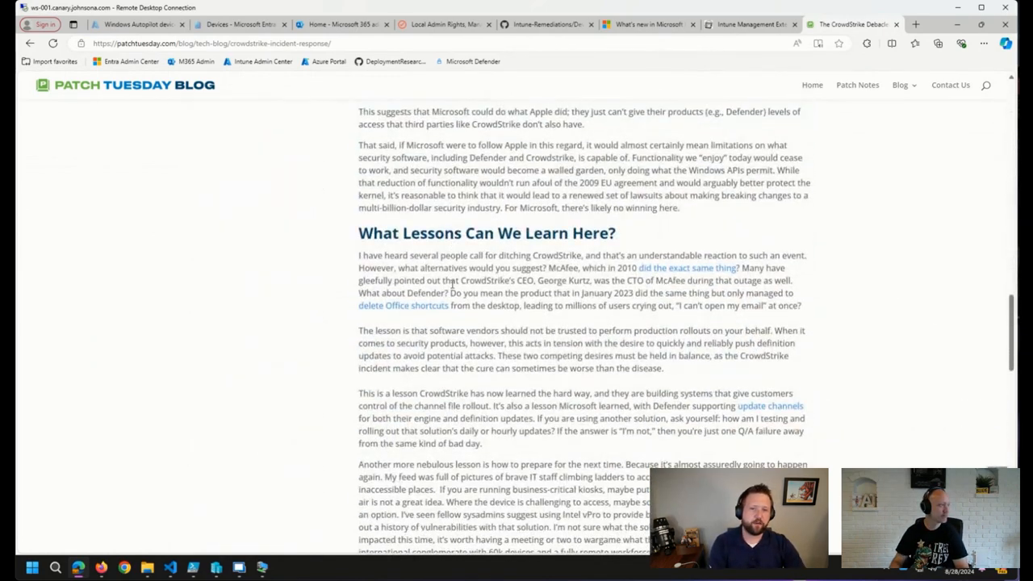
scroll(down, 3)
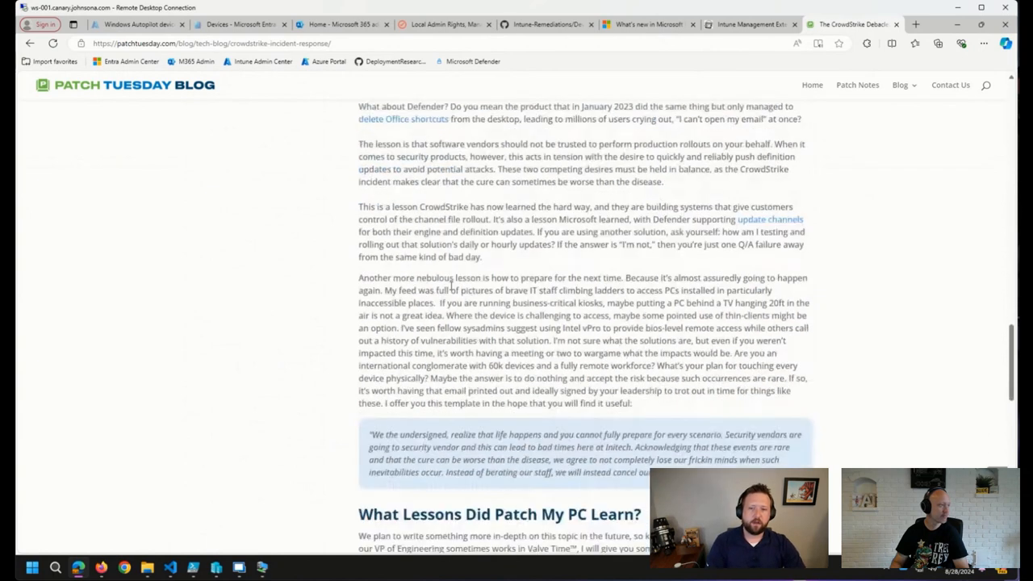
scroll(down, 3)
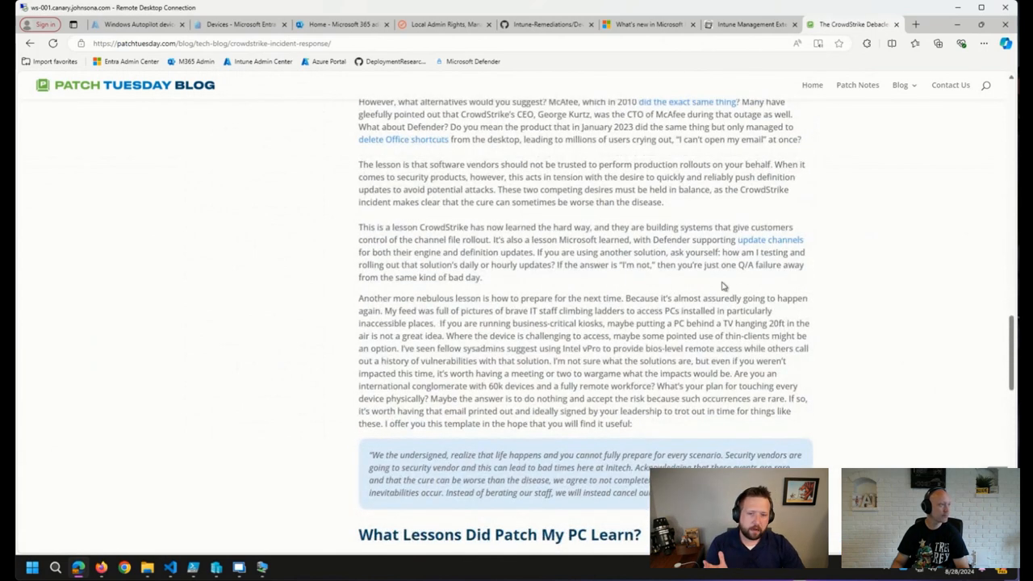
mouse_move(675, 302)
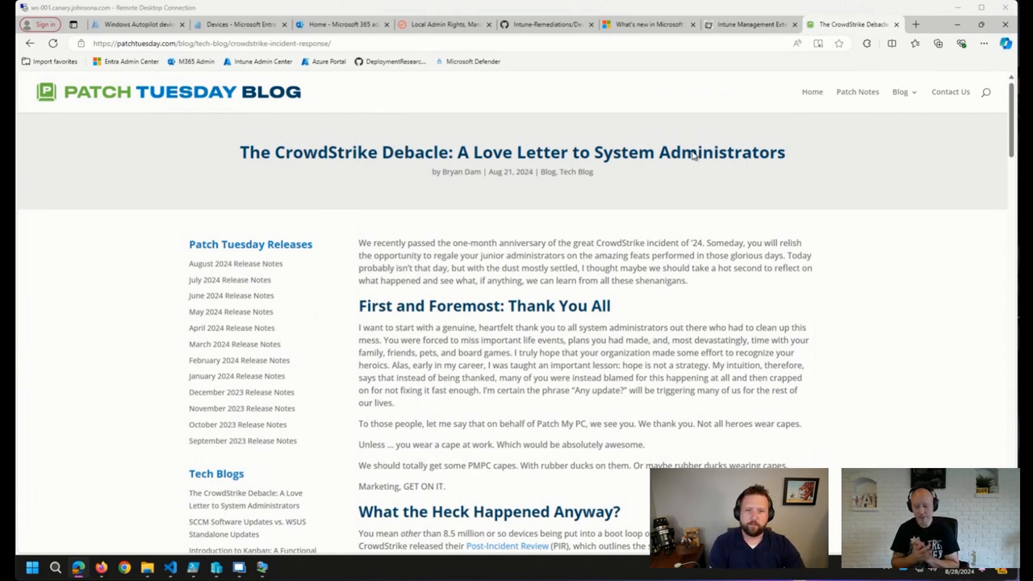
mouse_move(759, 32)
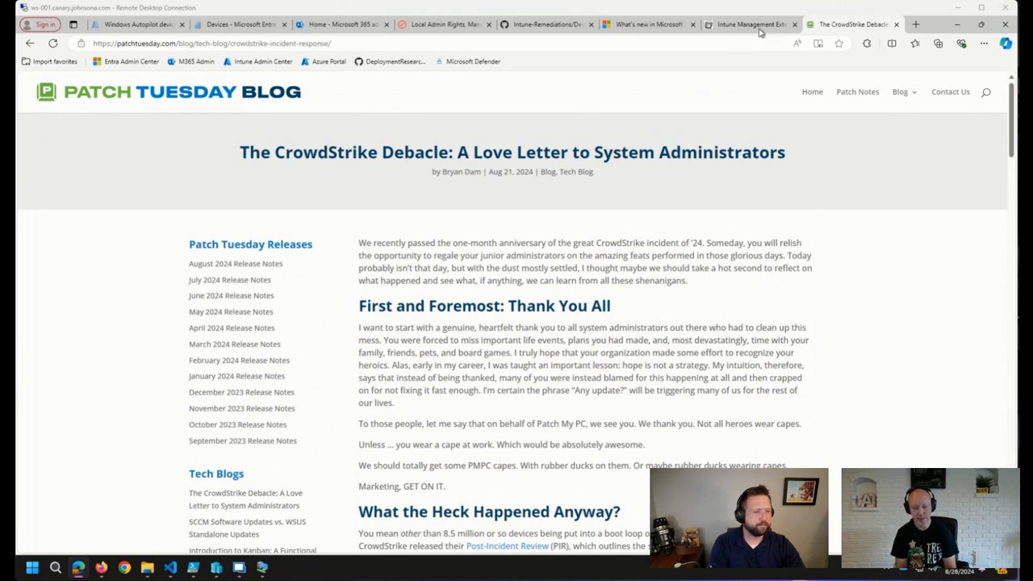
mouse_move(732, 236)
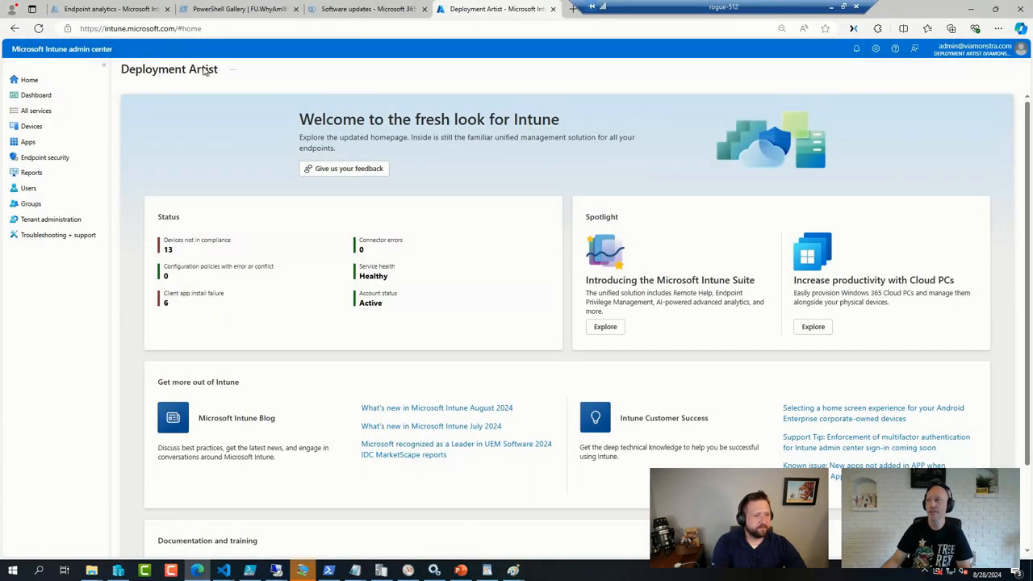
Step: Switch to the Microsoft 365 admin center Software updates page for Windows
click(368, 9)
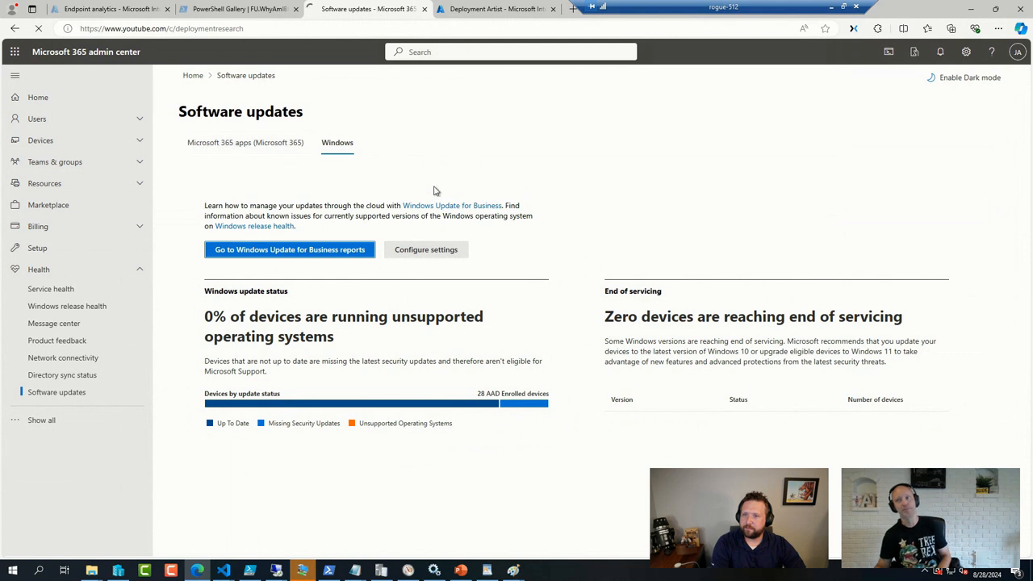
mouse_move(465, 200)
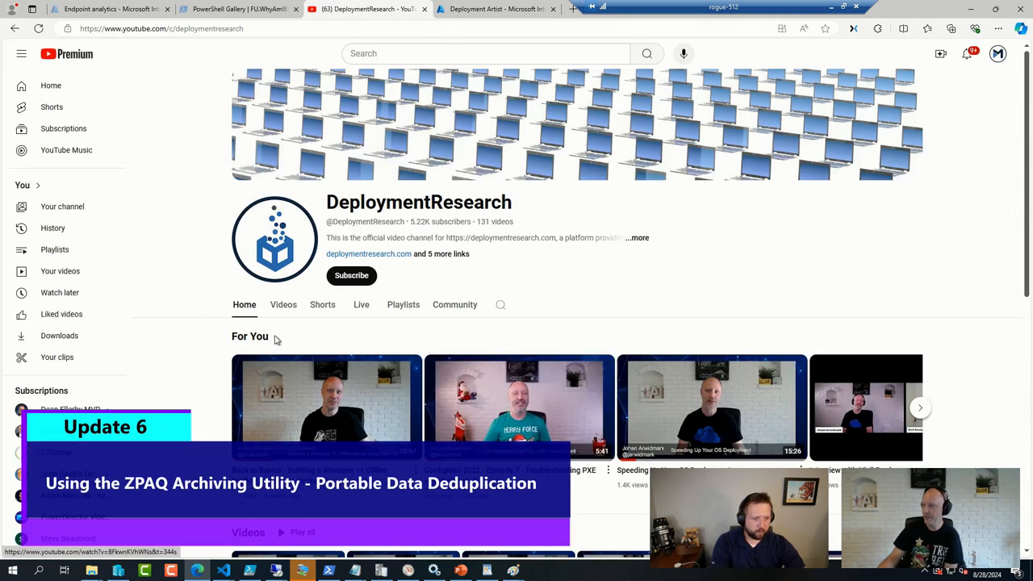
click(284, 303)
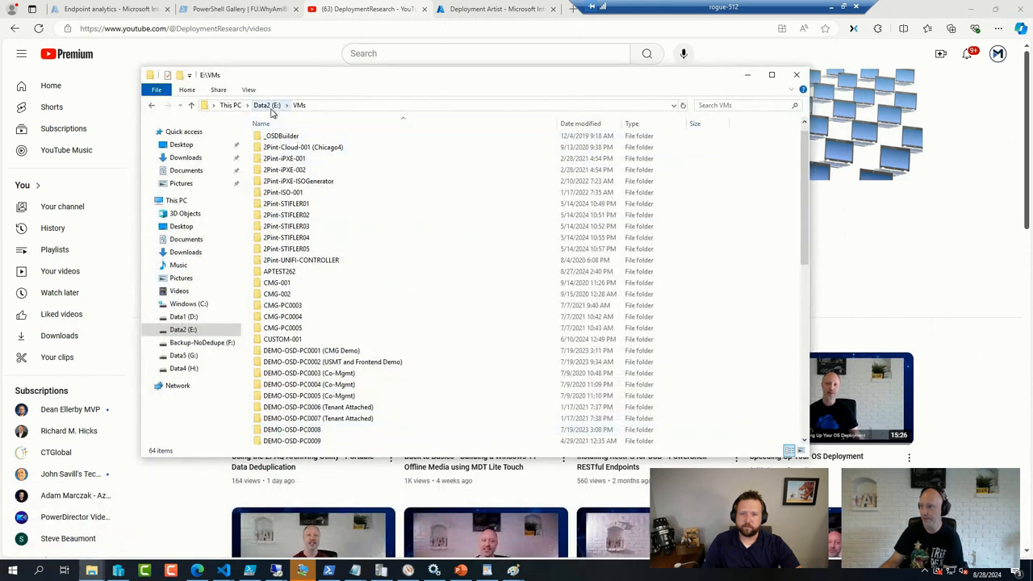
Step: Check the VMs folder's properties, comparing Size against the far smaller Size on disk
right_click(274, 230)
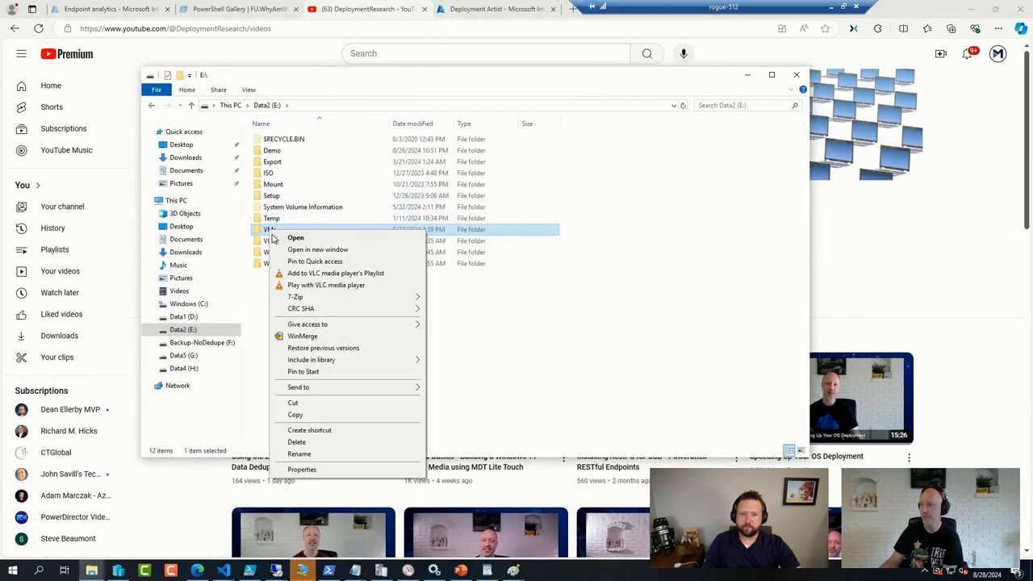
click(302, 468)
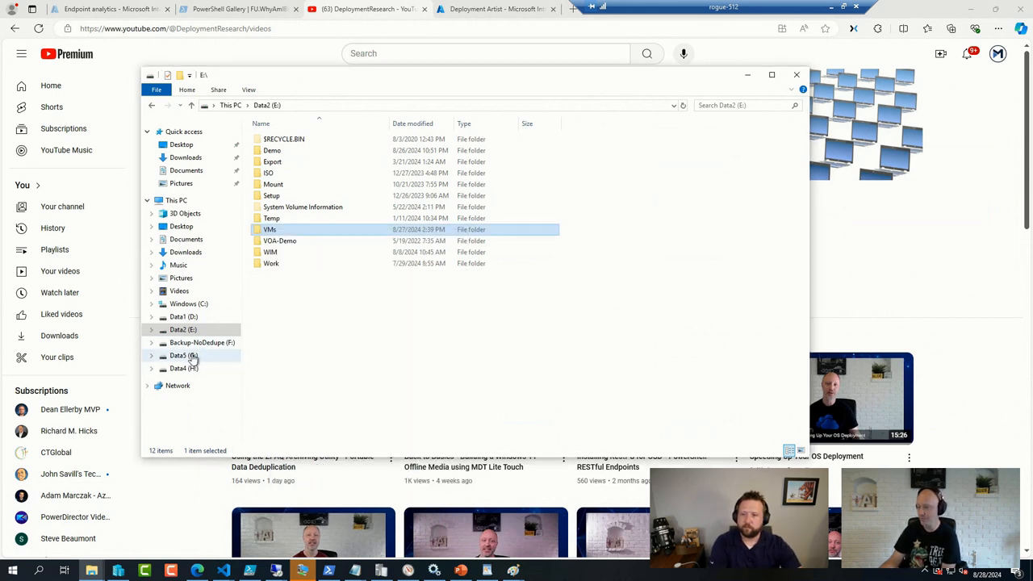
click(184, 368)
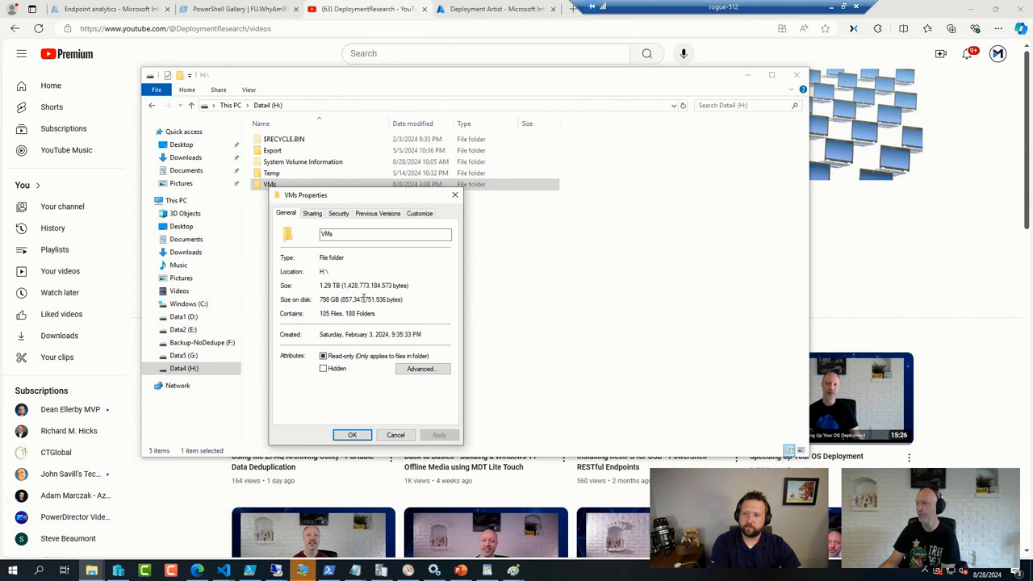
click(352, 434)
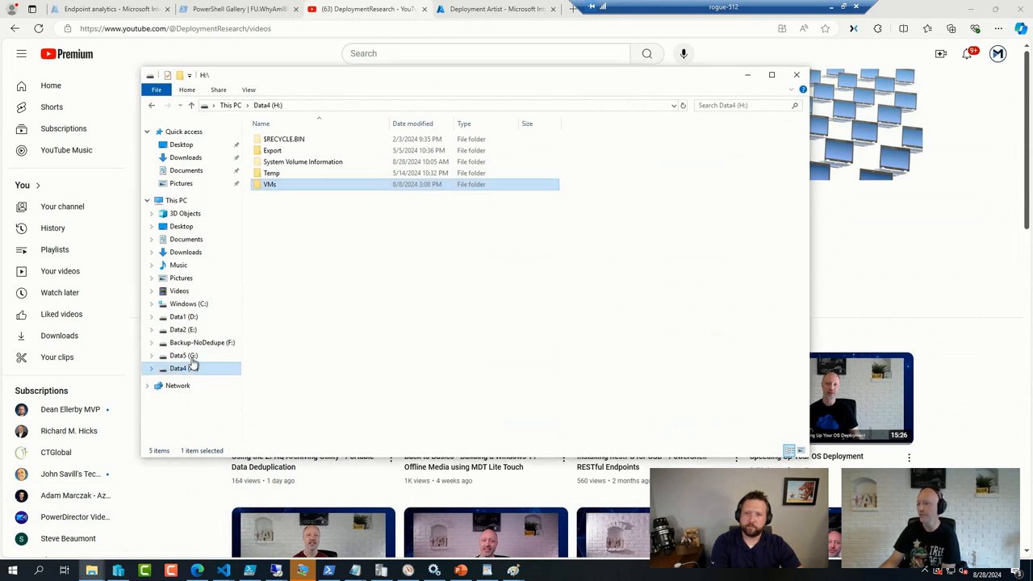
Step: Check the VMs folder properties on the Data1 (D:) drive the same way and close them
click(184, 316)
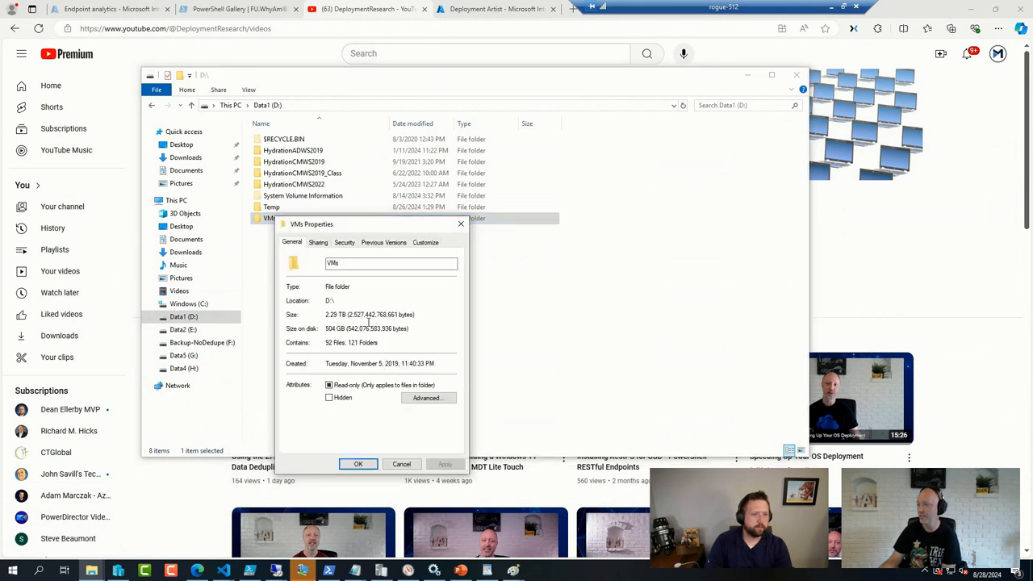
mouse_move(317, 351)
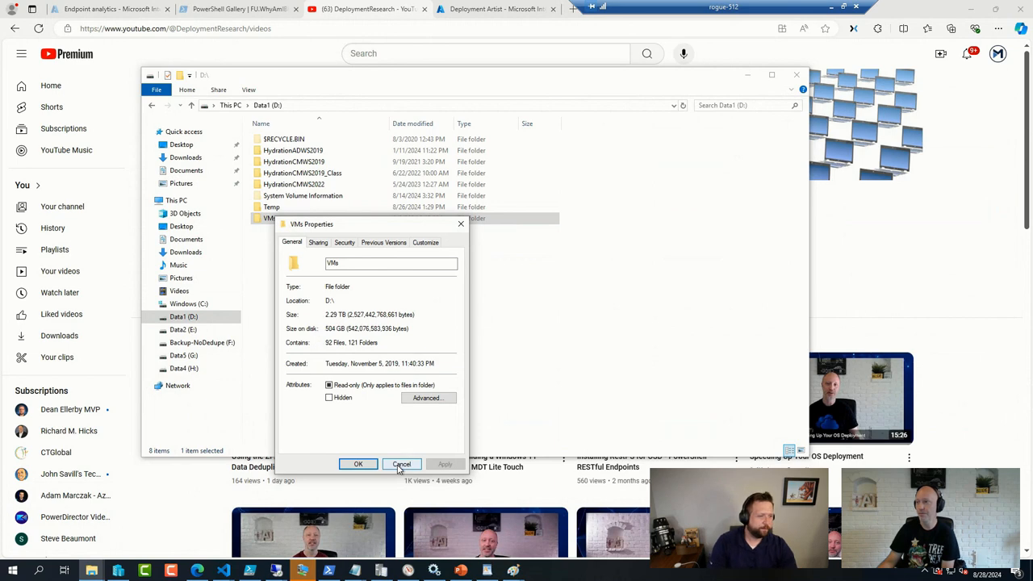
click(401, 465)
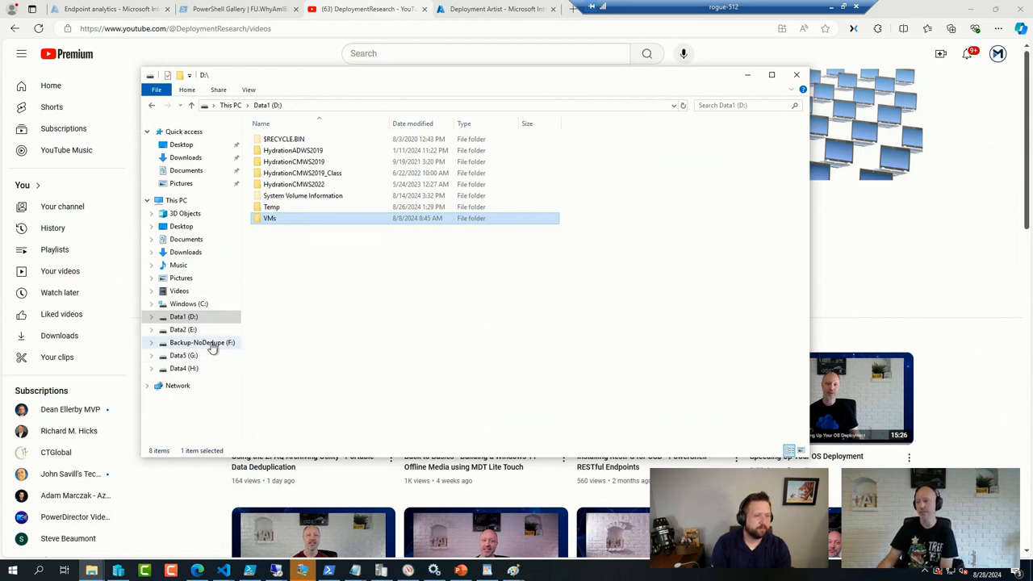
Step: Show the Backup folder on Backup-NoDedupe (F:) with its two ZPAQ archives of lab clients and servers
click(202, 342)
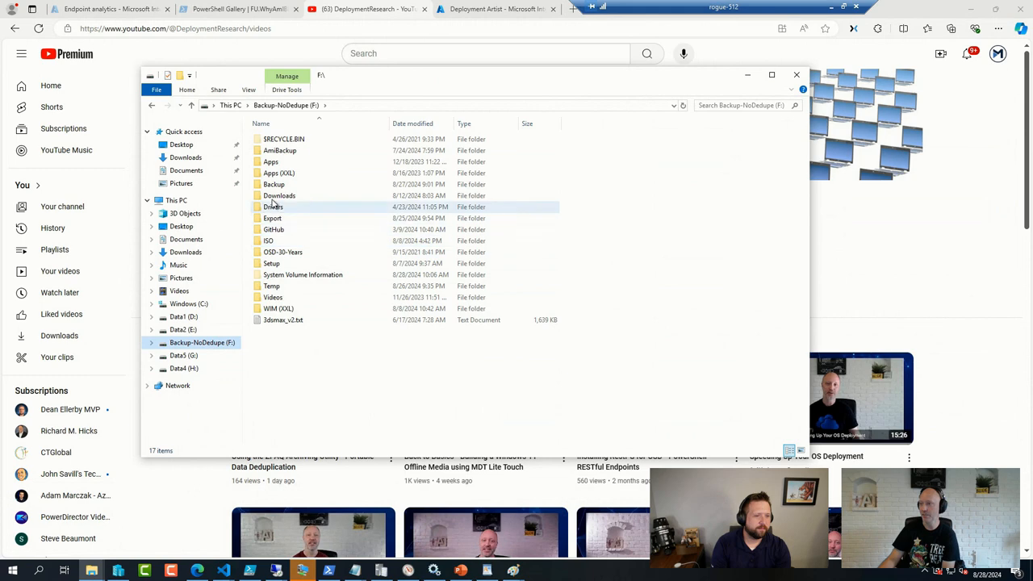
double_click(274, 184)
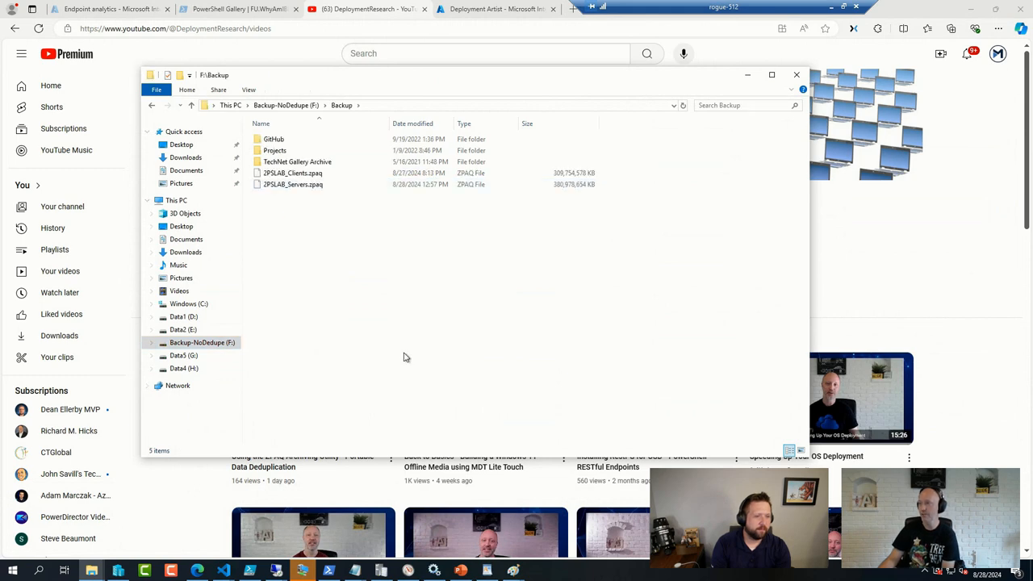
click(294, 184)
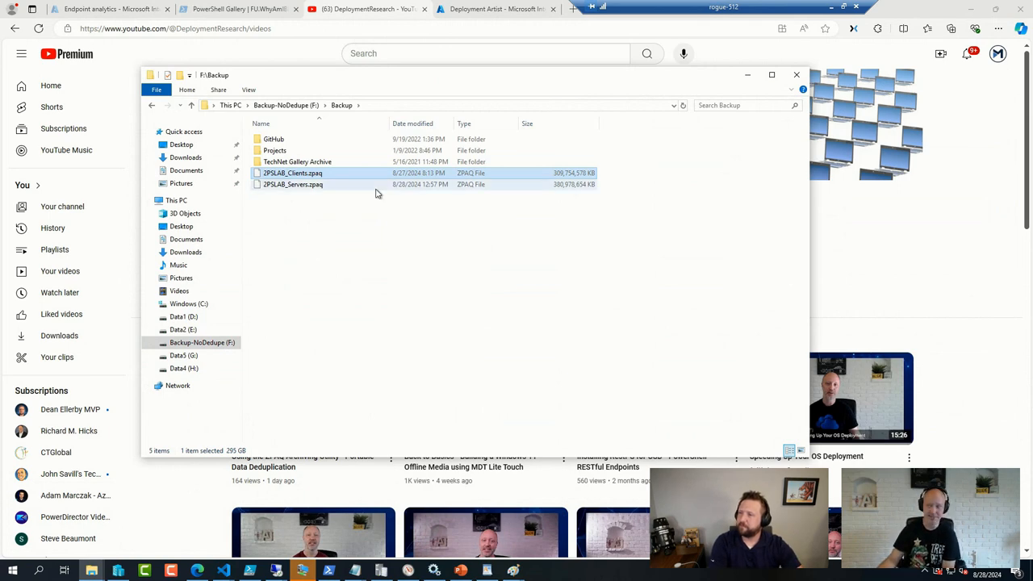
click(362, 316)
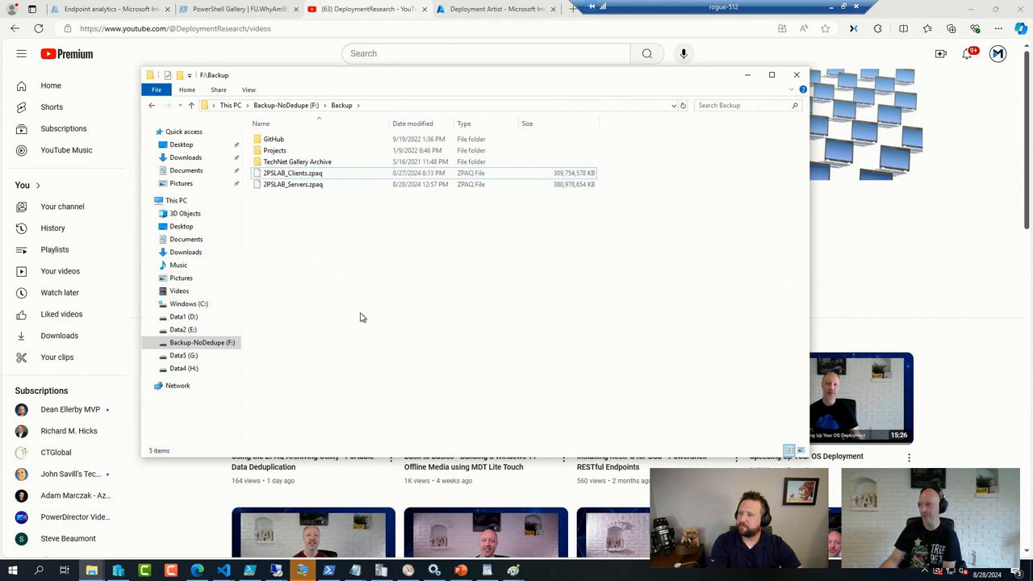
mouse_move(552, 279)
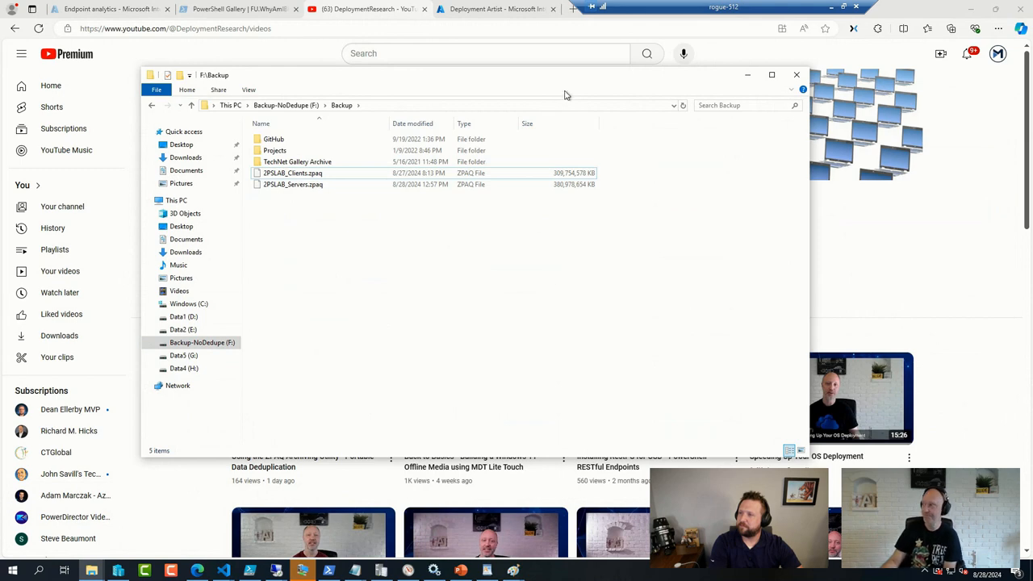
mouse_move(746, 74)
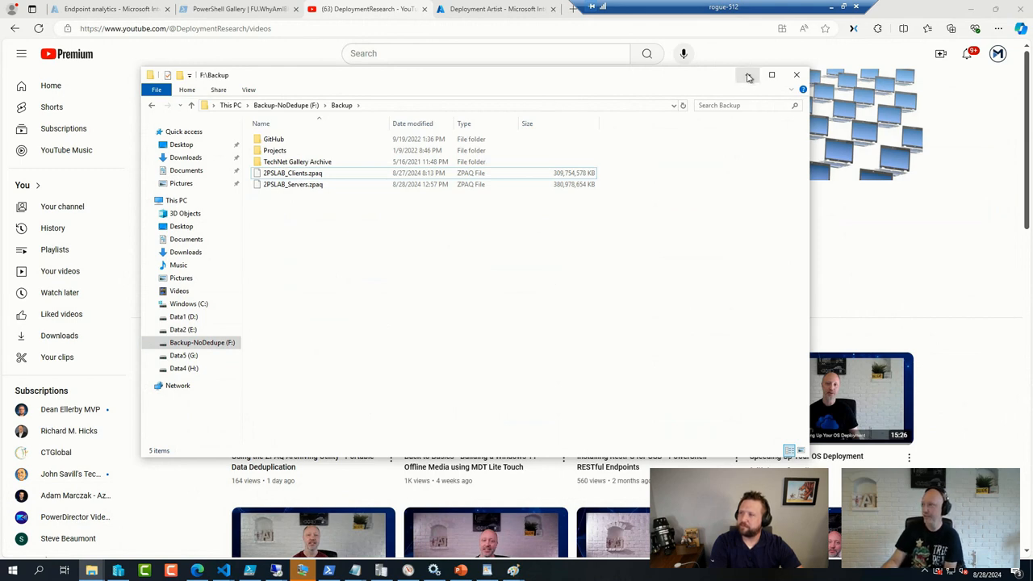